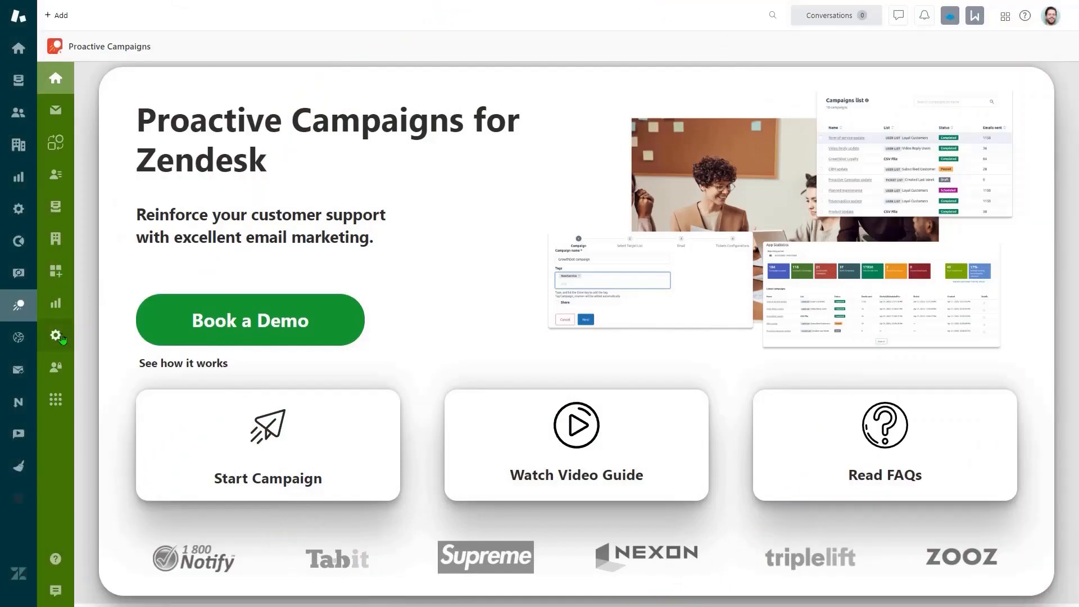
# Open the Proactive Campaigns General settings page from the sidebar gear.
pyautogui.click(64, 303)
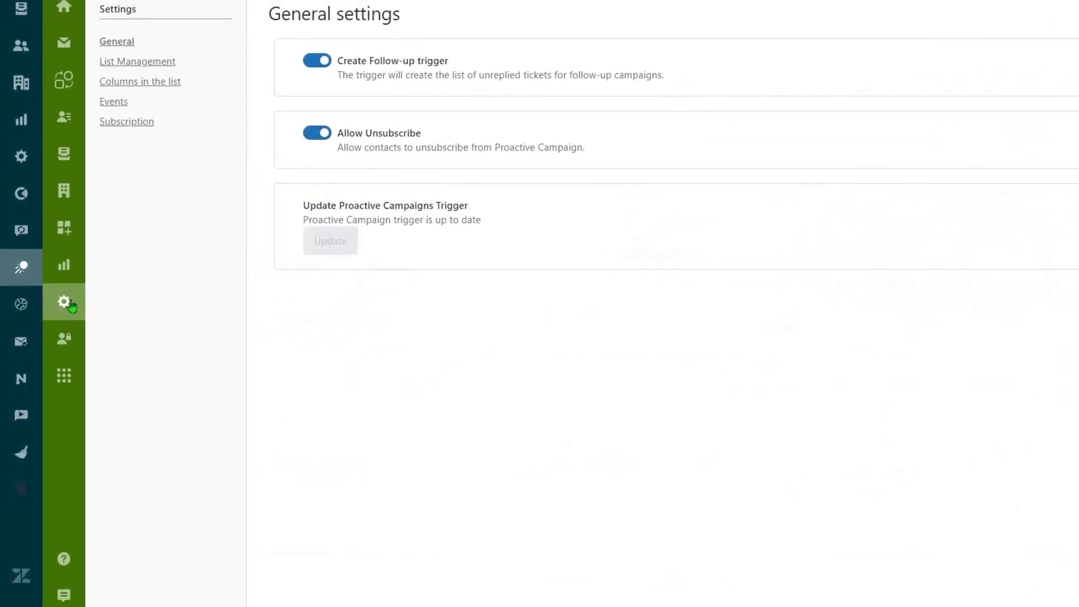
# Save a new user list '07/20/2023' with condition Appointment is 08/20/2023.
pyautogui.click(138, 62)
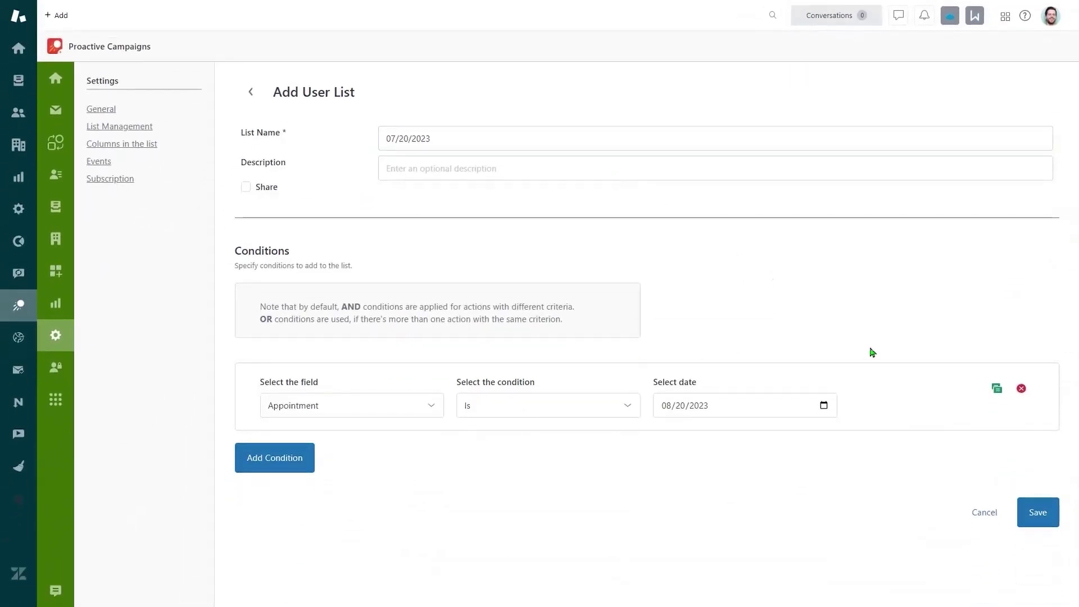
pyautogui.click(1037, 512)
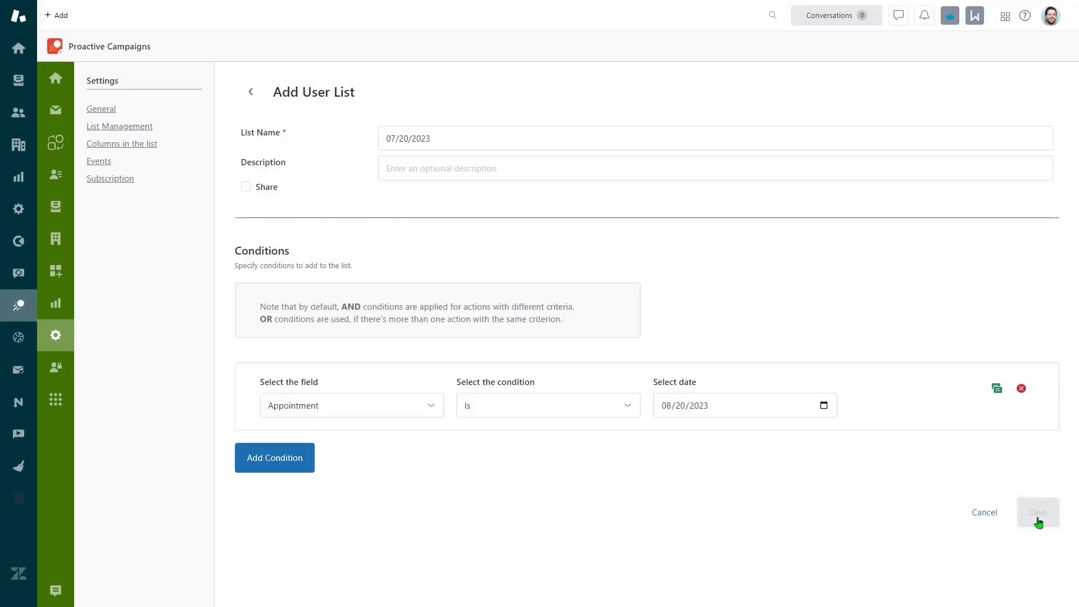
pyautogui.click(1037, 512)
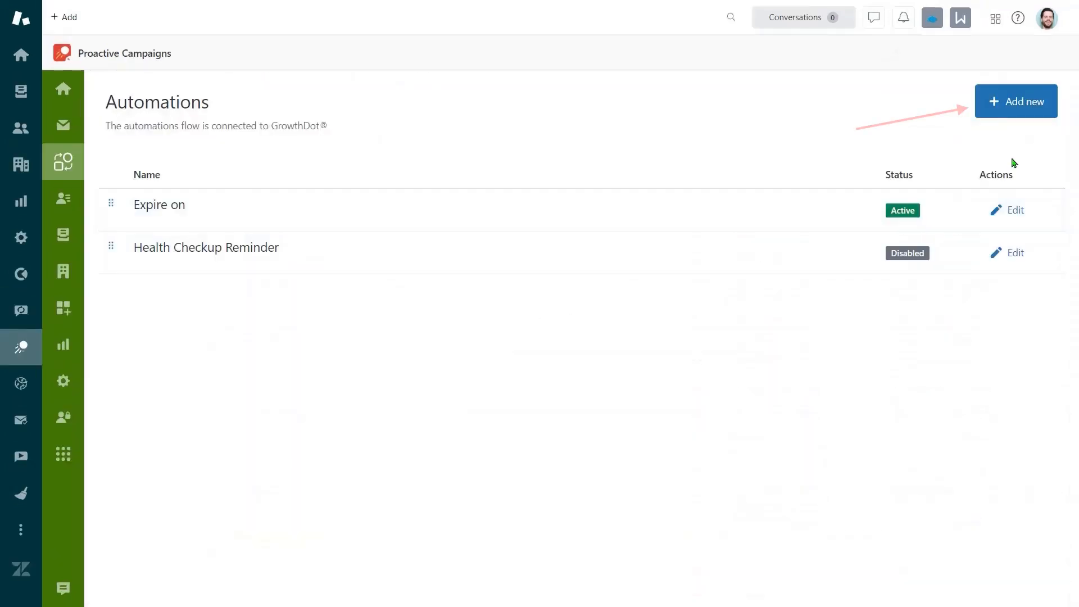
# Create the 'Healthcare appointment reminder' automation with a description, using the 07/20/2023 user list.
pyautogui.click(1016, 102)
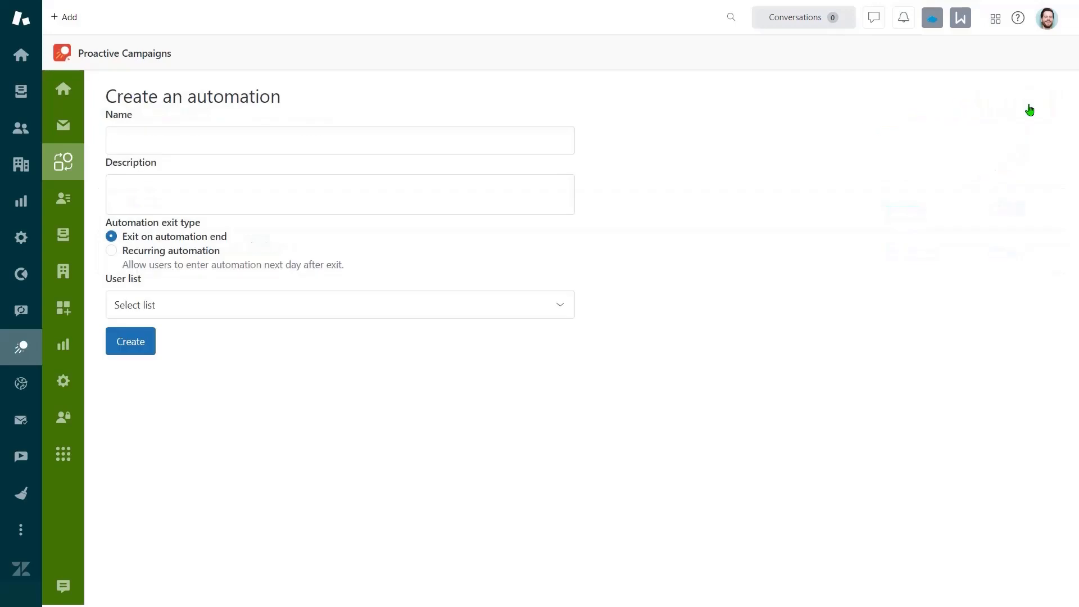
pyautogui.click(340, 141)
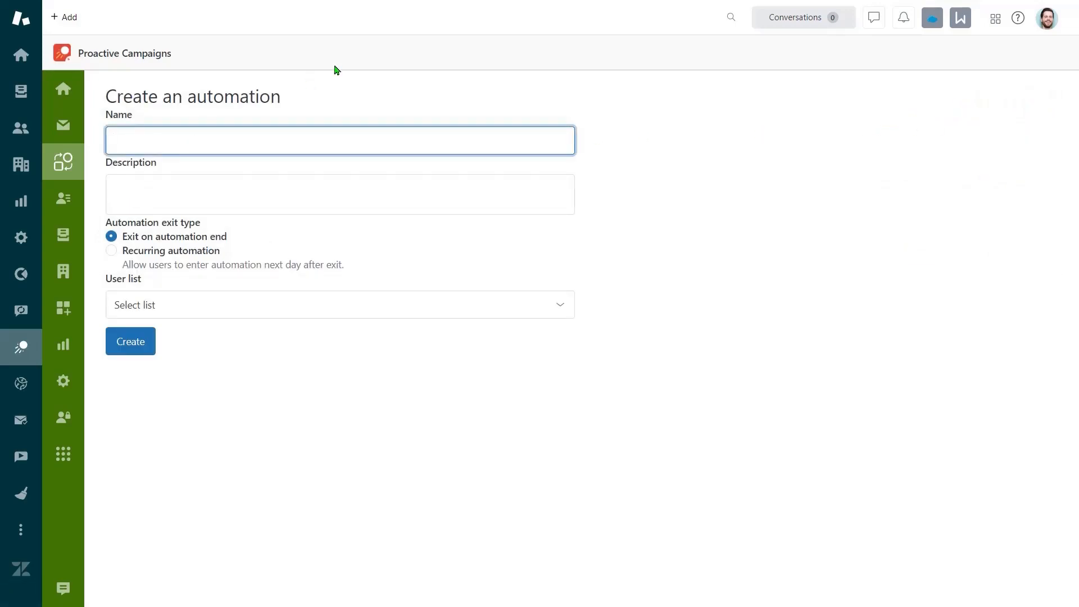
pyautogui.write('Healthcare appointment reminder')
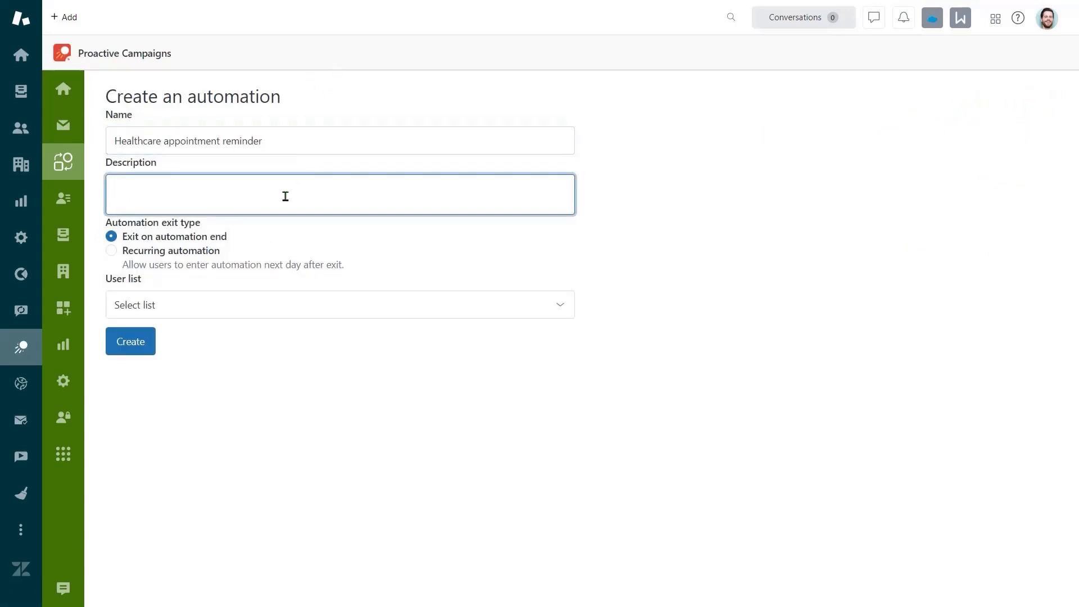
pyautogui.click(337, 304)
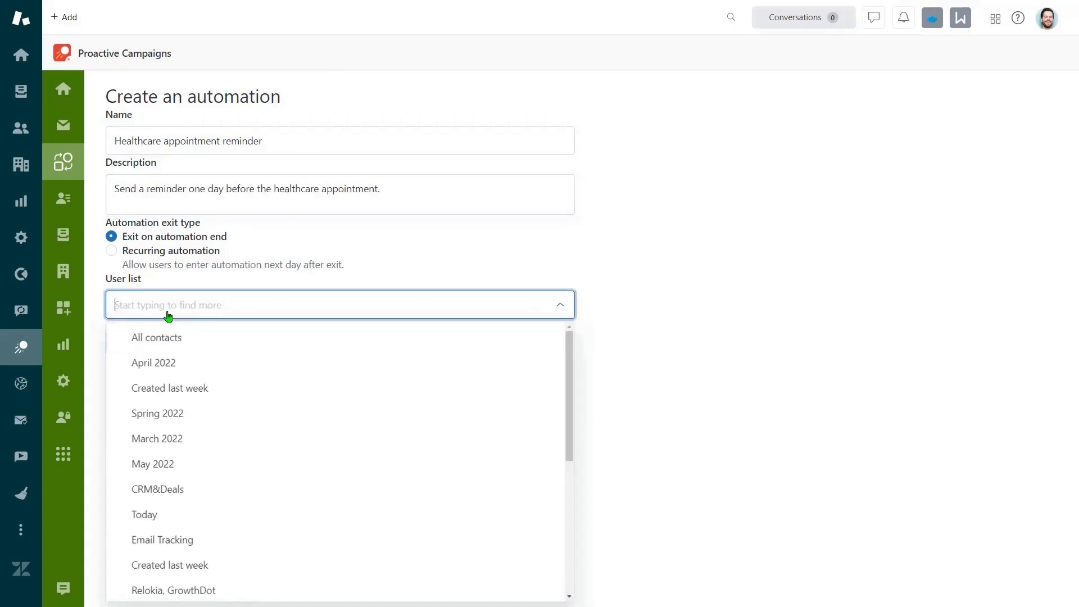
pyautogui.click(156, 585)
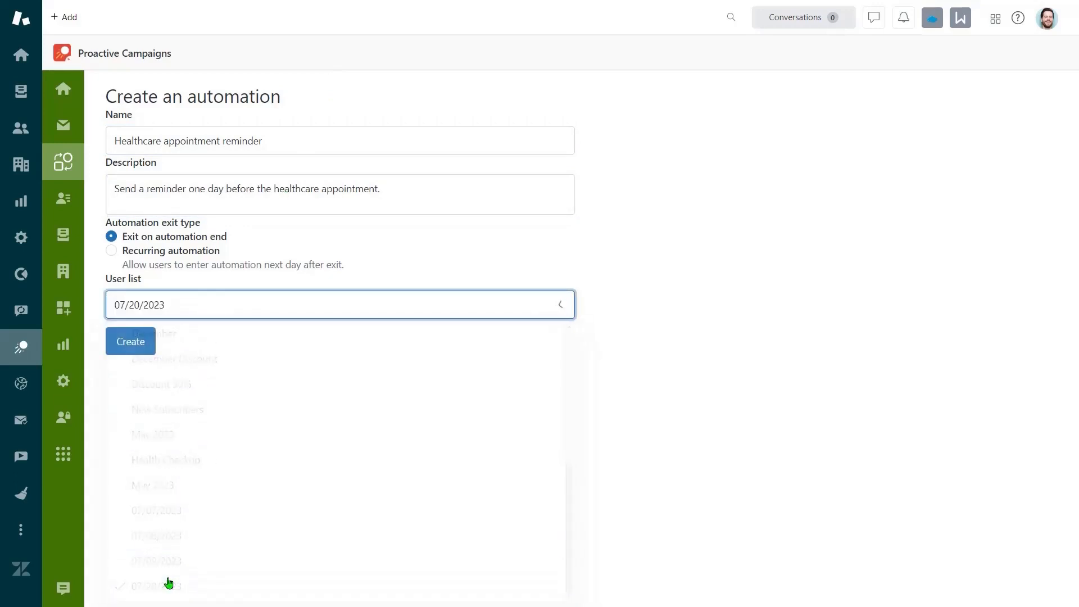
pyautogui.click(152, 586)
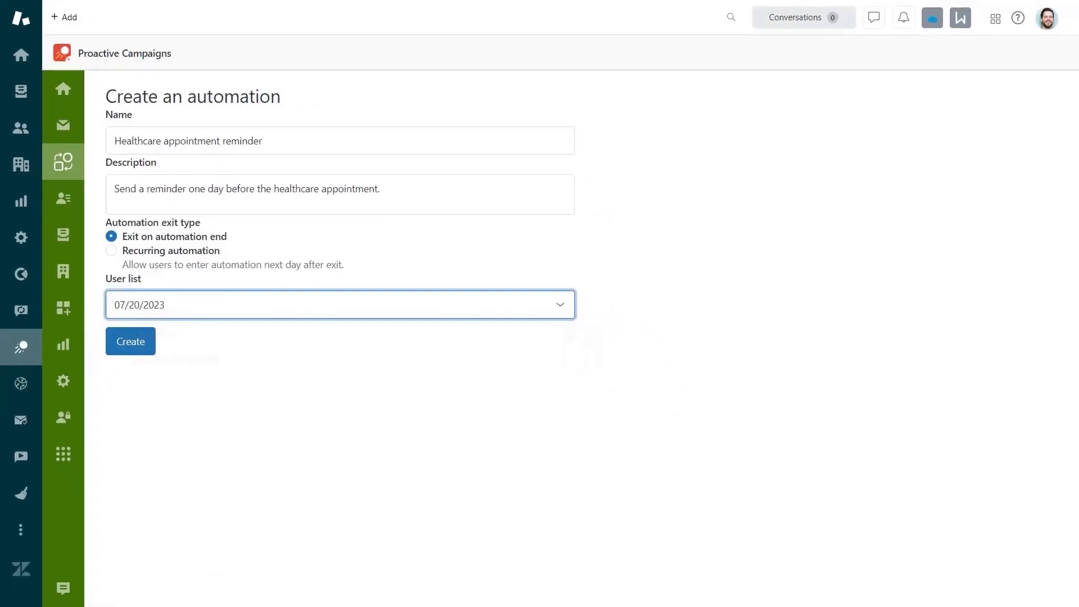
pyautogui.click(130, 342)
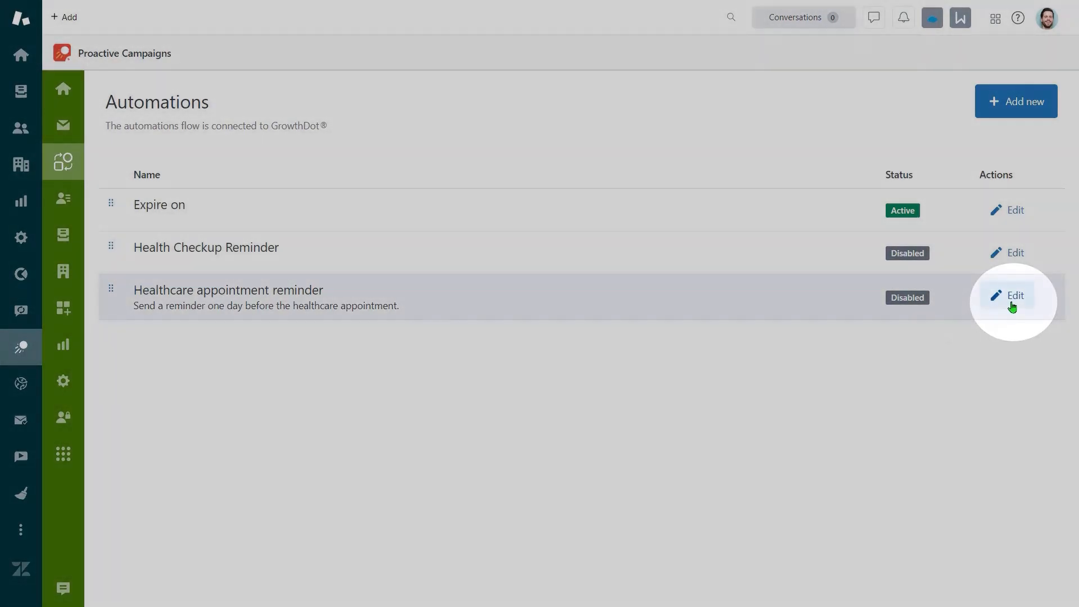
# Add a Delay step named '1 Day Delay' to the automation.
pyautogui.click(1012, 295)
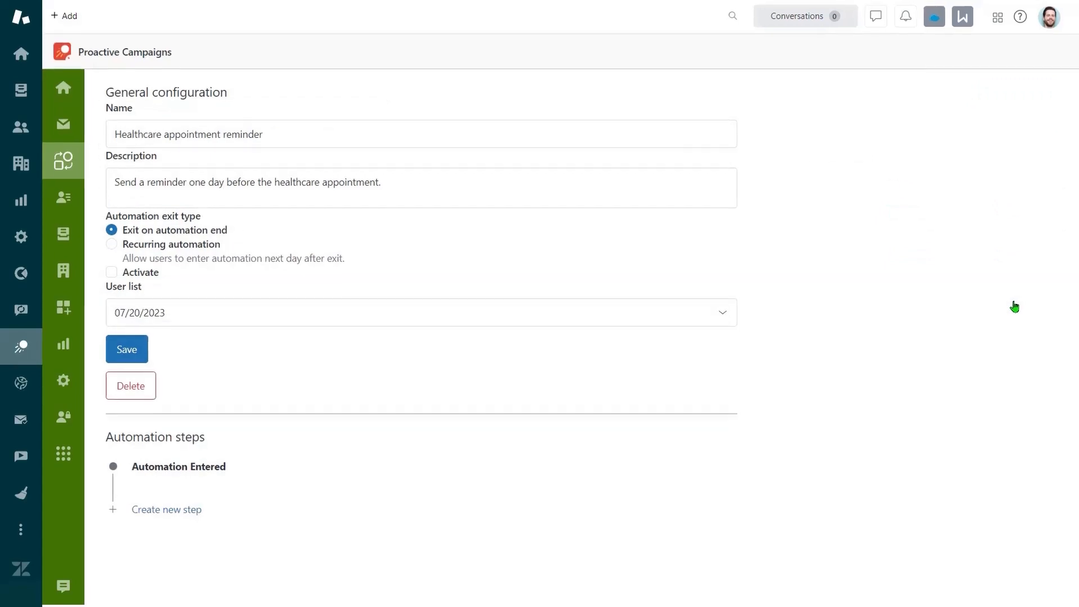
pyautogui.scroll(-3)
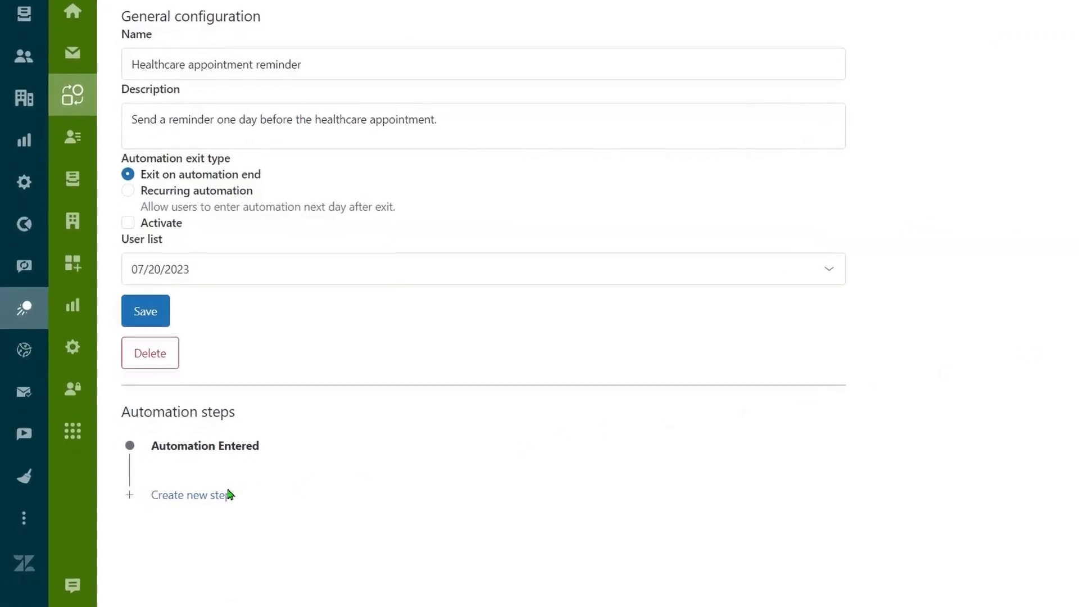
pyautogui.click(192, 495)
pyautogui.write('1 Day')
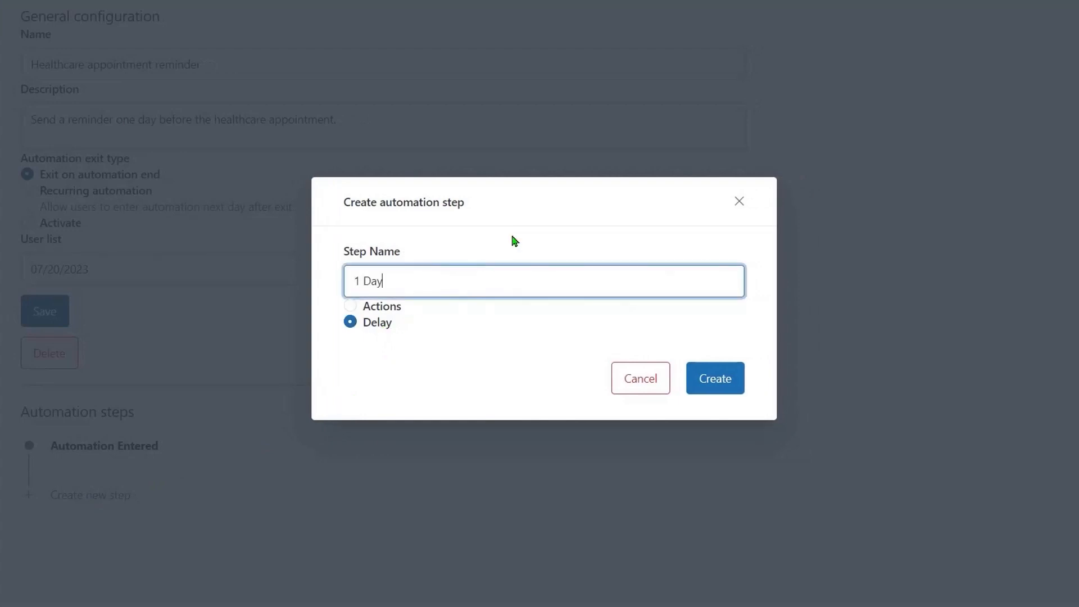
pyautogui.write('Delay')
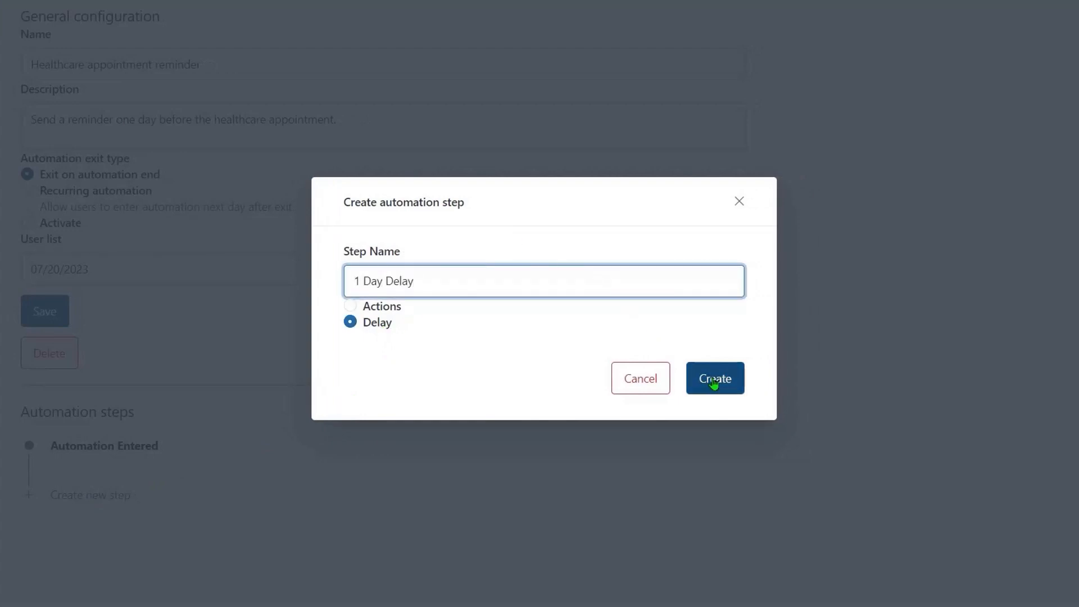
pyautogui.click(715, 378)
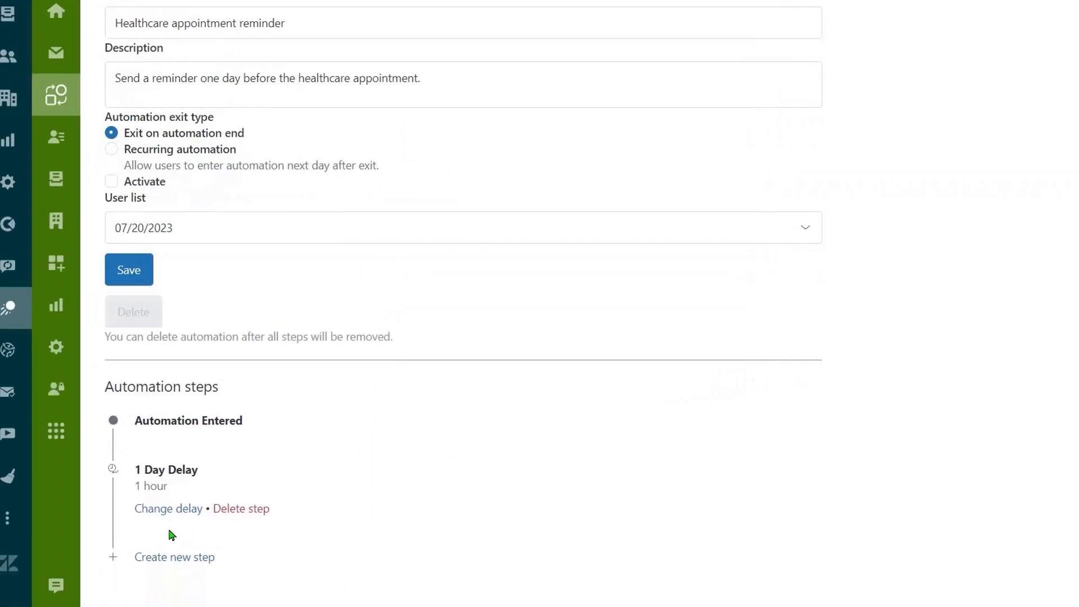
# Set the 1 Day Delay step's delay to 24 hours.
pyautogui.click(168, 509)
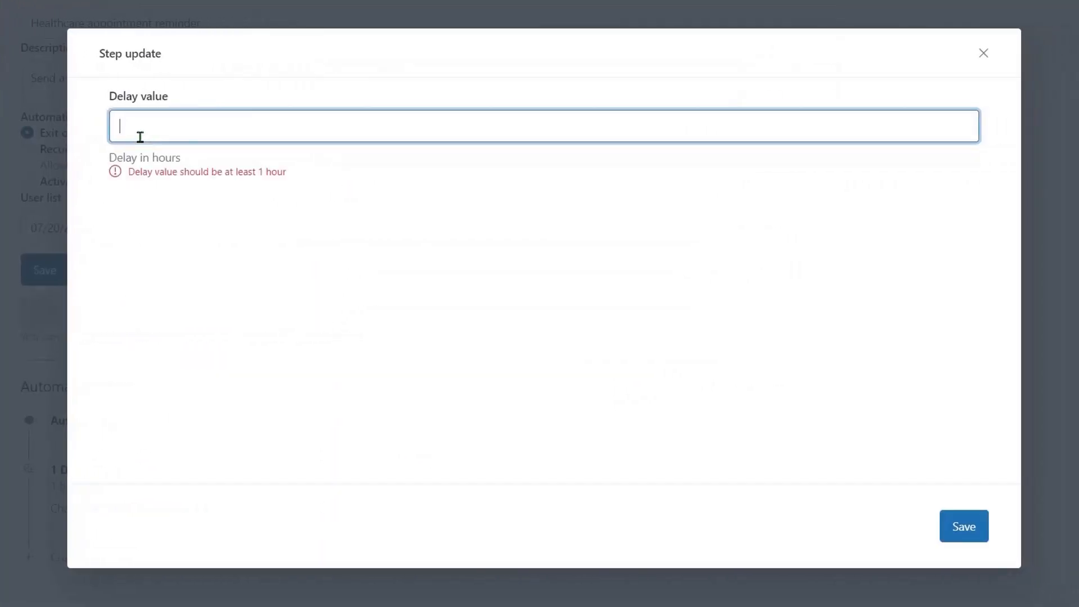
pyautogui.write('24')
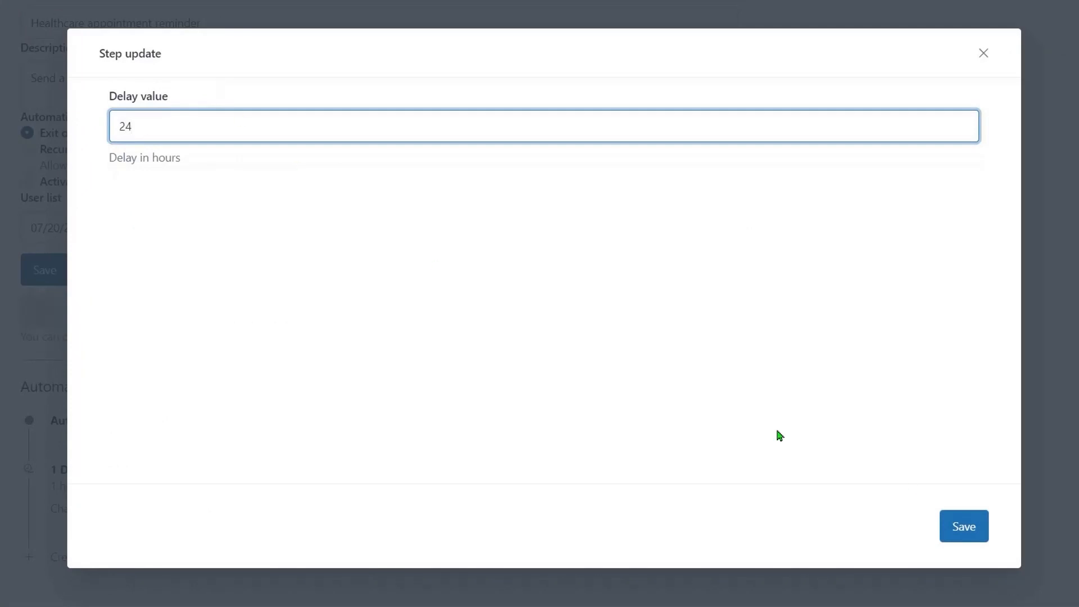
pyautogui.click(963, 526)
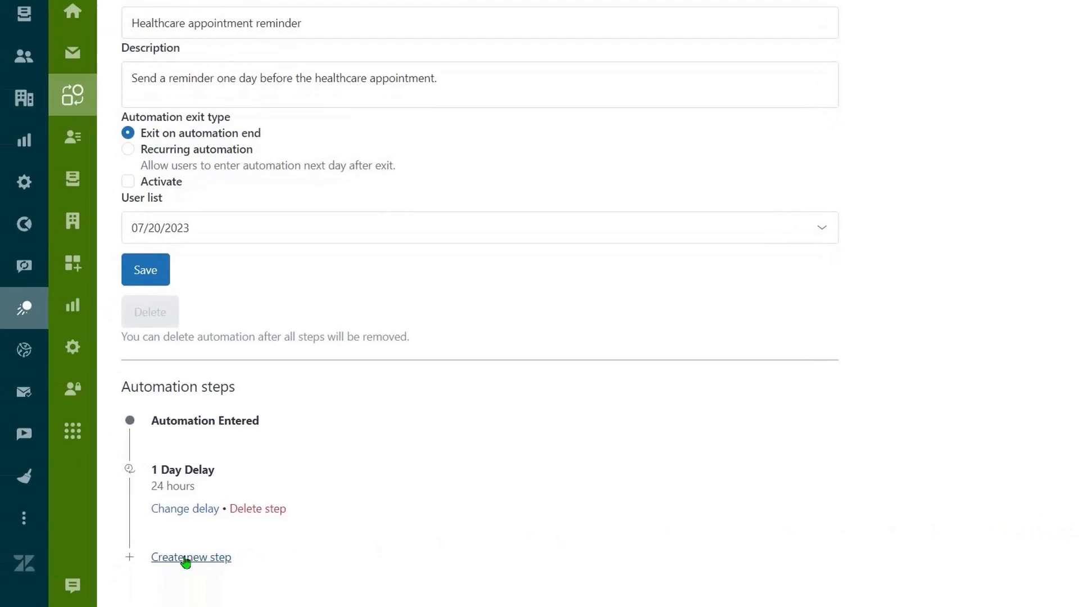
# Add an 'Email' actions step after the 1 Day Delay step.
pyautogui.click(190, 558)
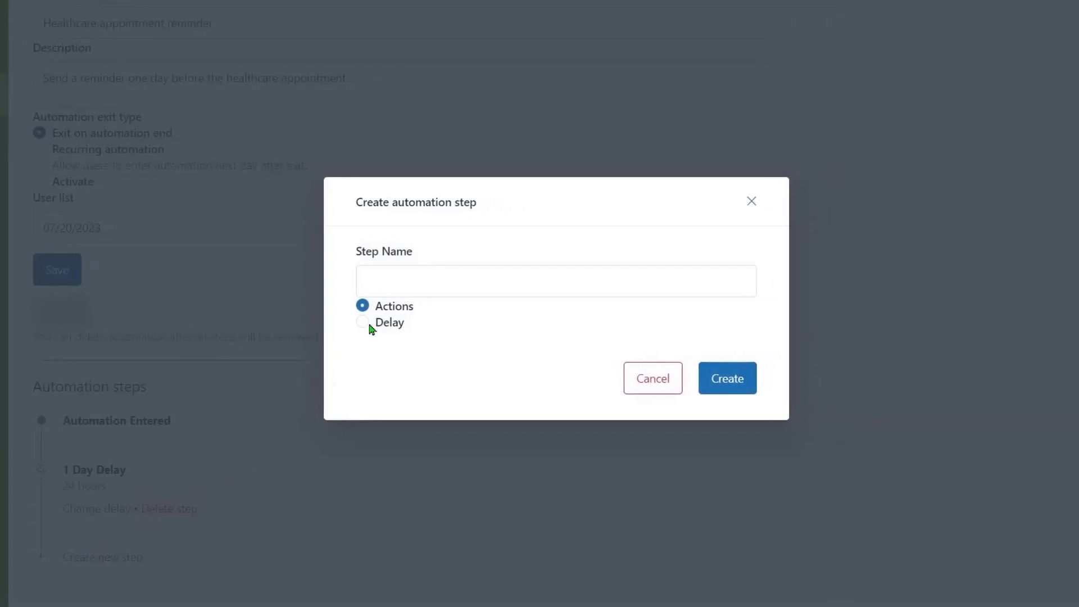
pyautogui.write('Email')
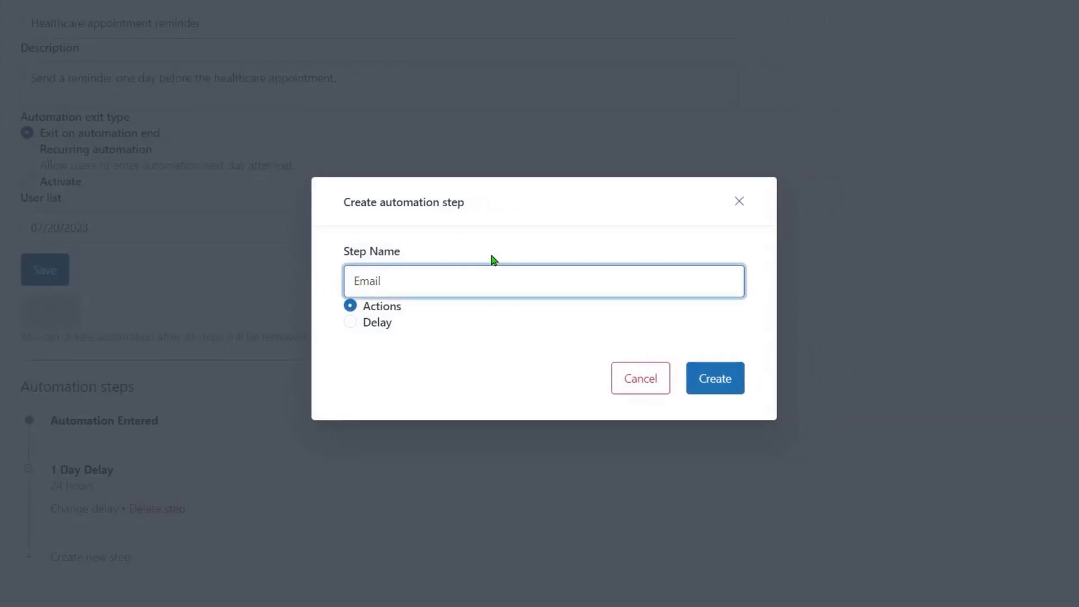
pyautogui.click(714, 378)
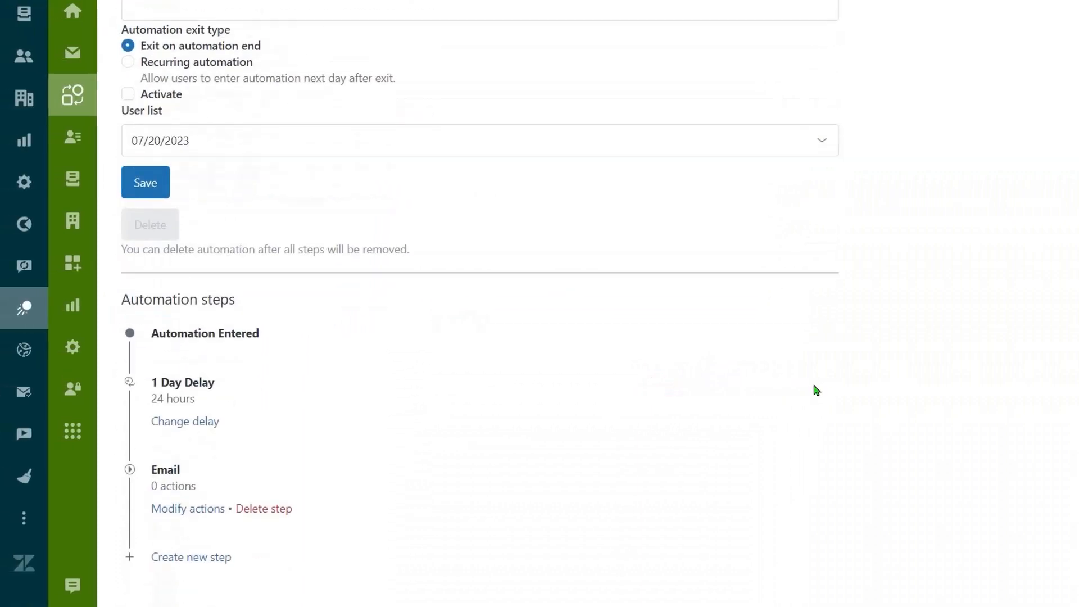
pyautogui.moveTo(186, 509)
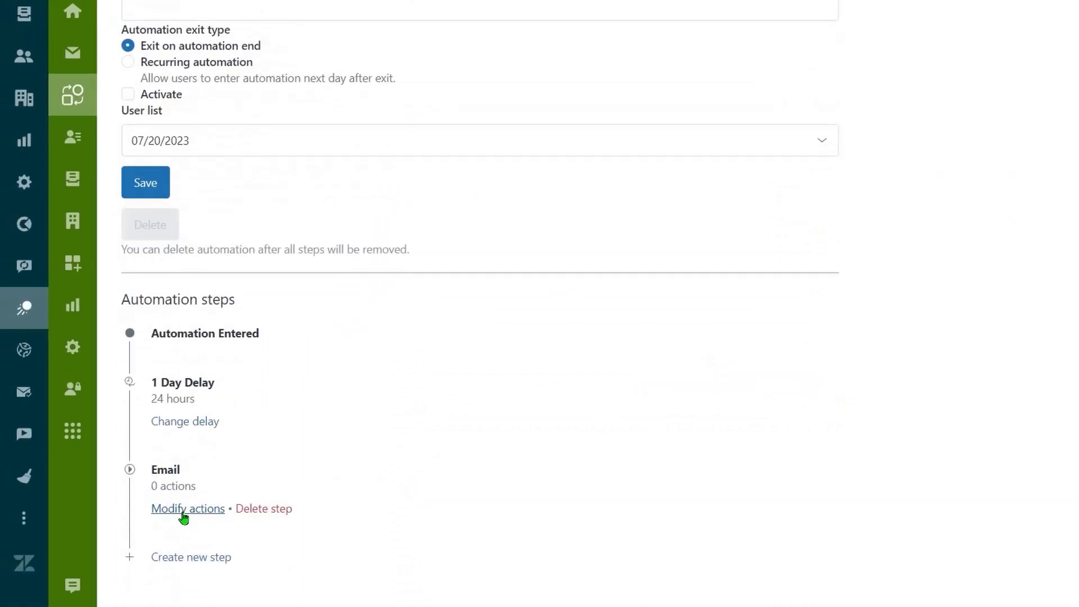
# Give the Email step a Send an Email action from the Healthcare reminder template, with an author.
pyautogui.click(187, 509)
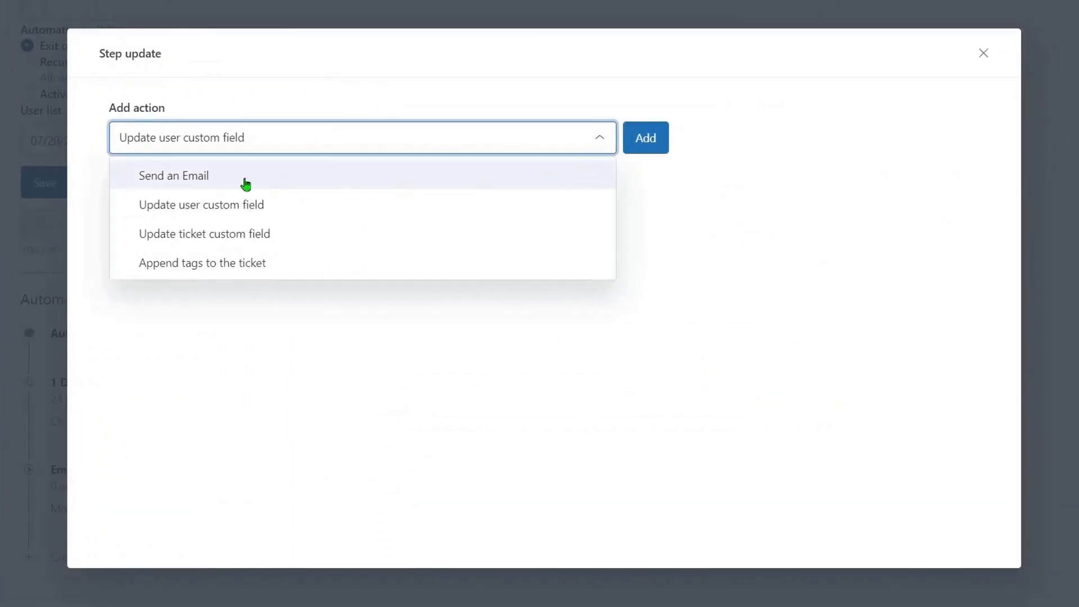
pyautogui.click(173, 176)
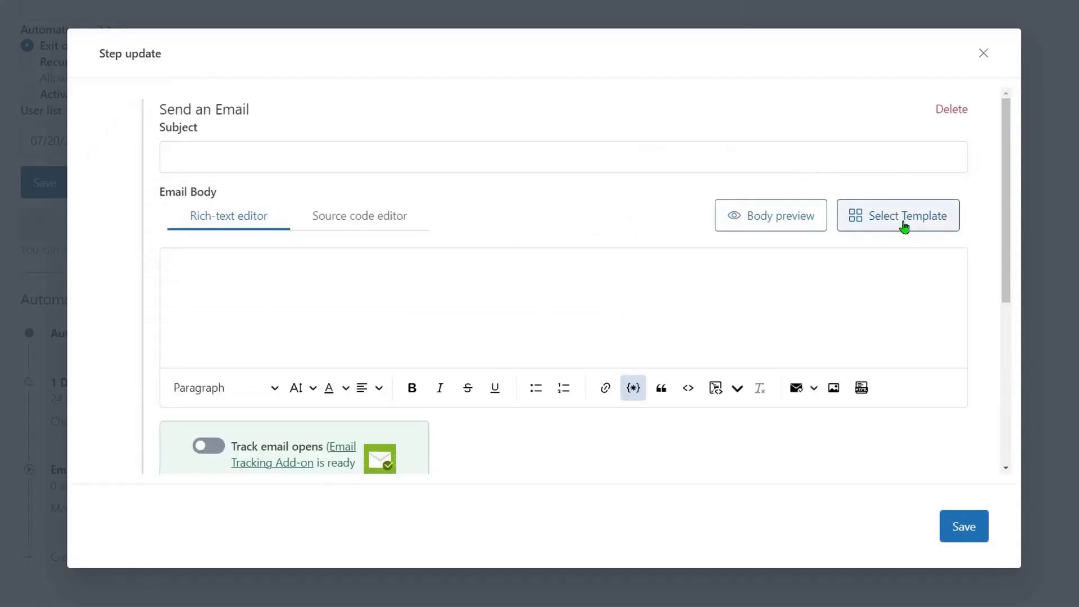
pyautogui.click(897, 216)
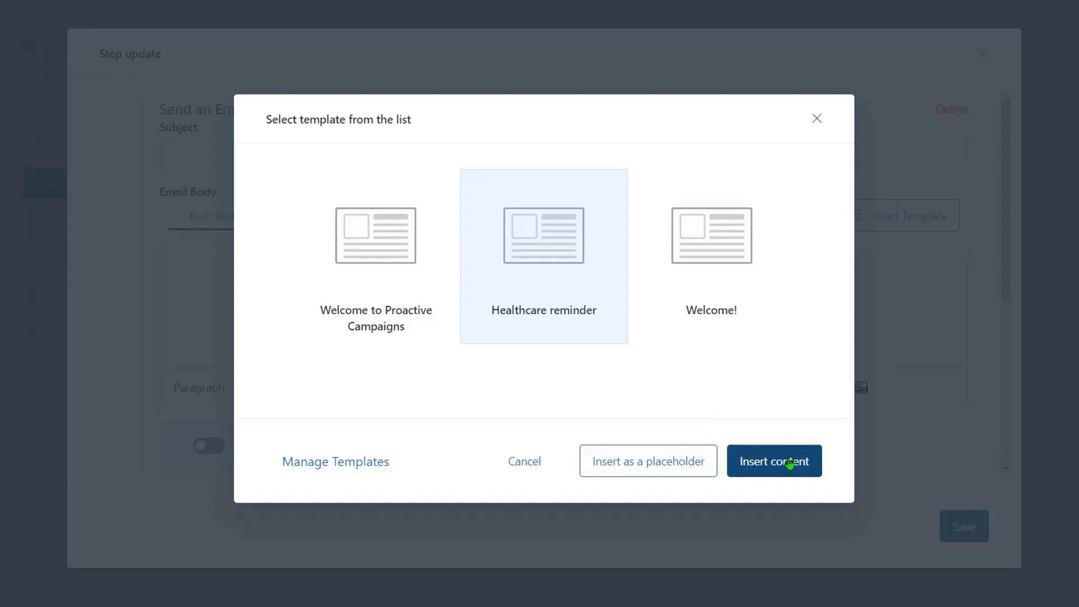
pyautogui.click(774, 461)
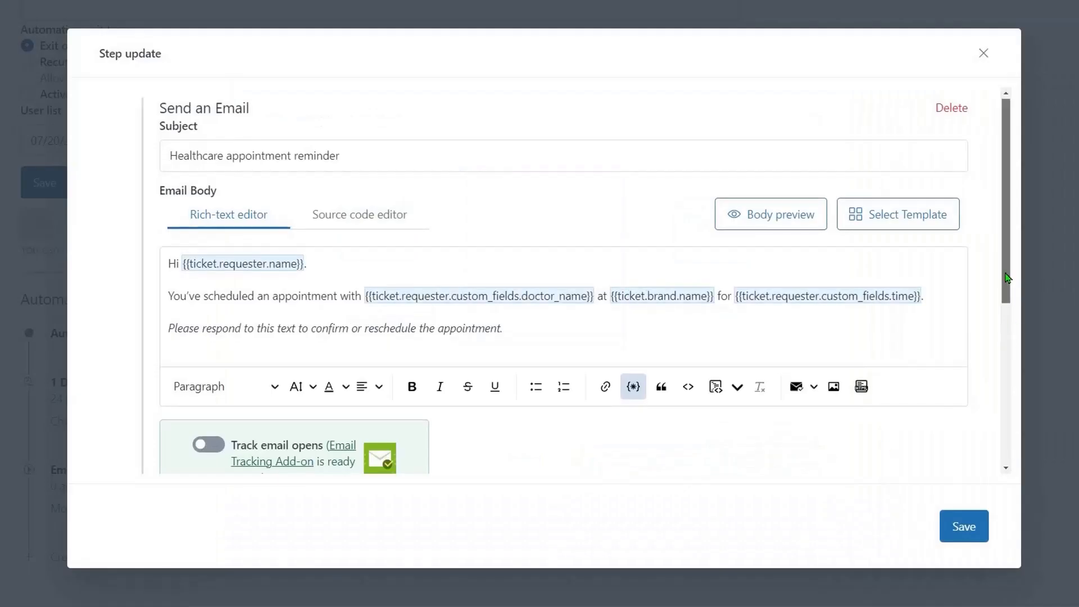
pyautogui.scroll(-3)
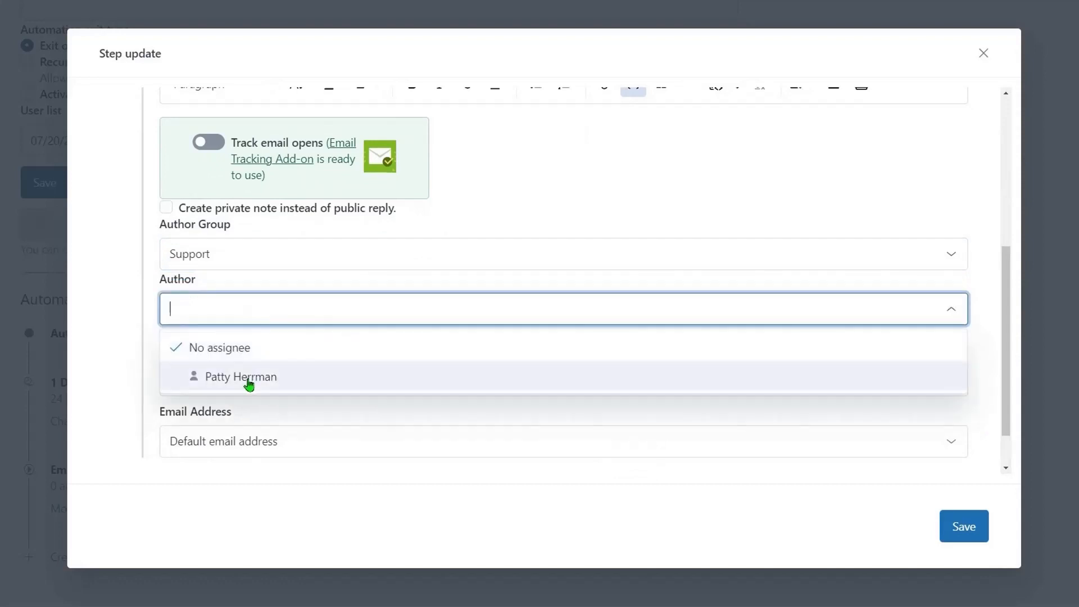
pyautogui.click(241, 377)
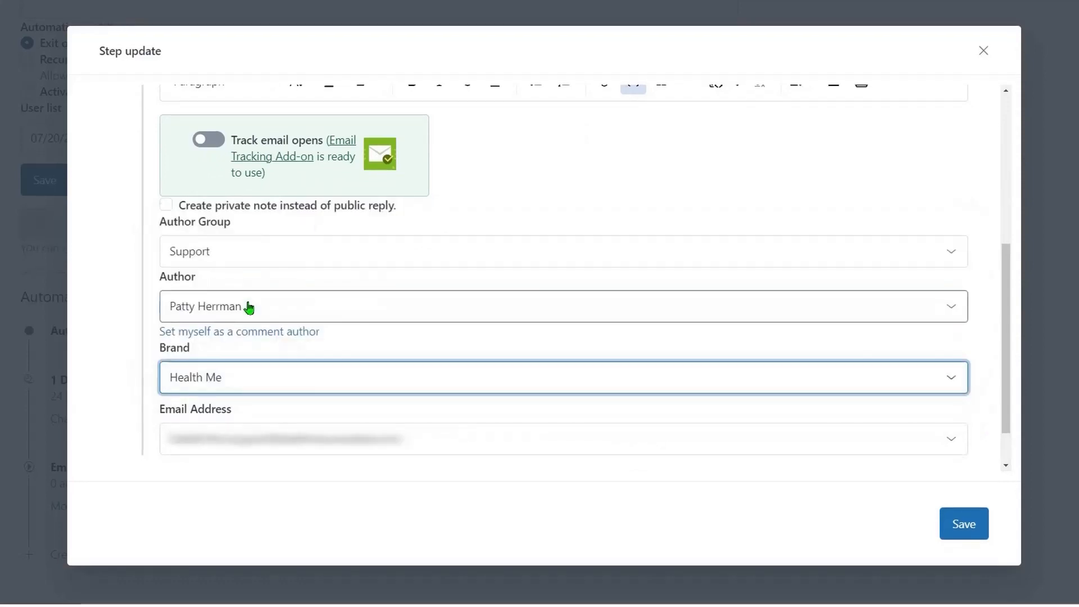
pyautogui.scroll(-3)
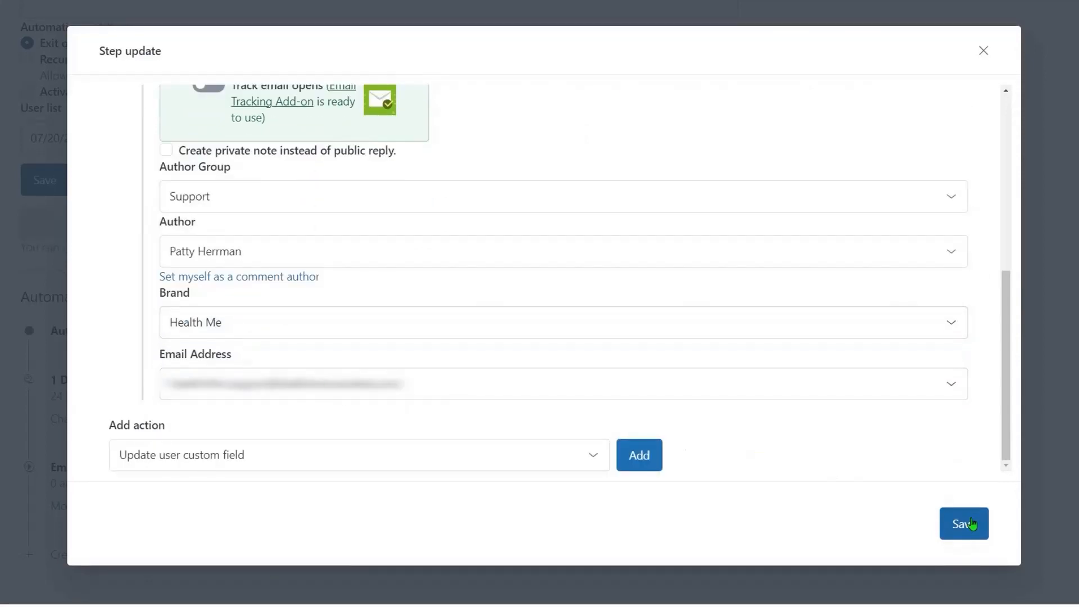
pyautogui.click(964, 524)
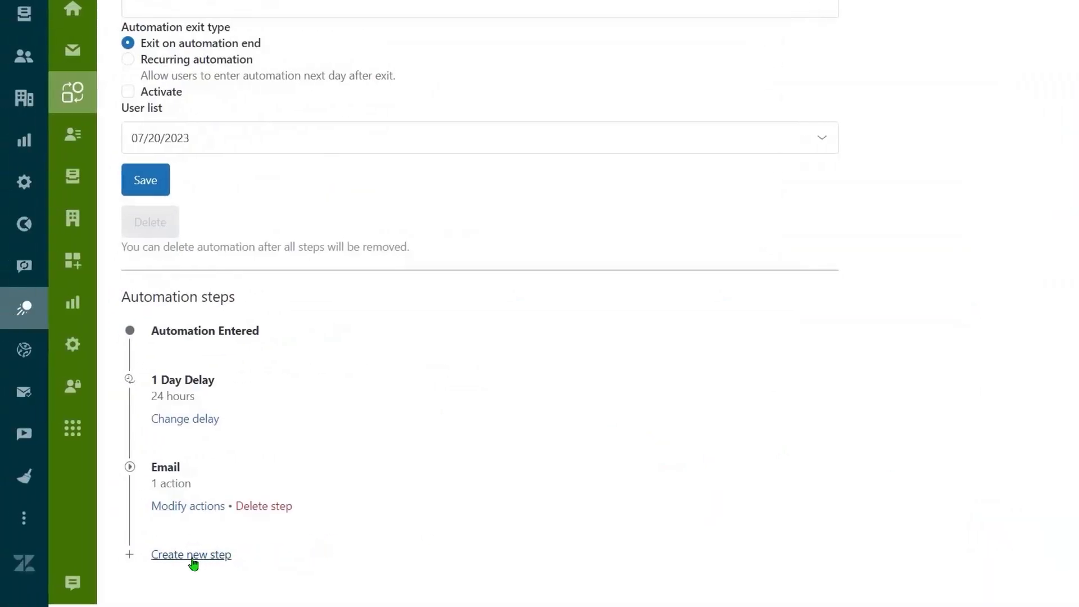
# Add an actions step named 'Update Fields and Add Tags' after the Email step.
pyautogui.click(190, 555)
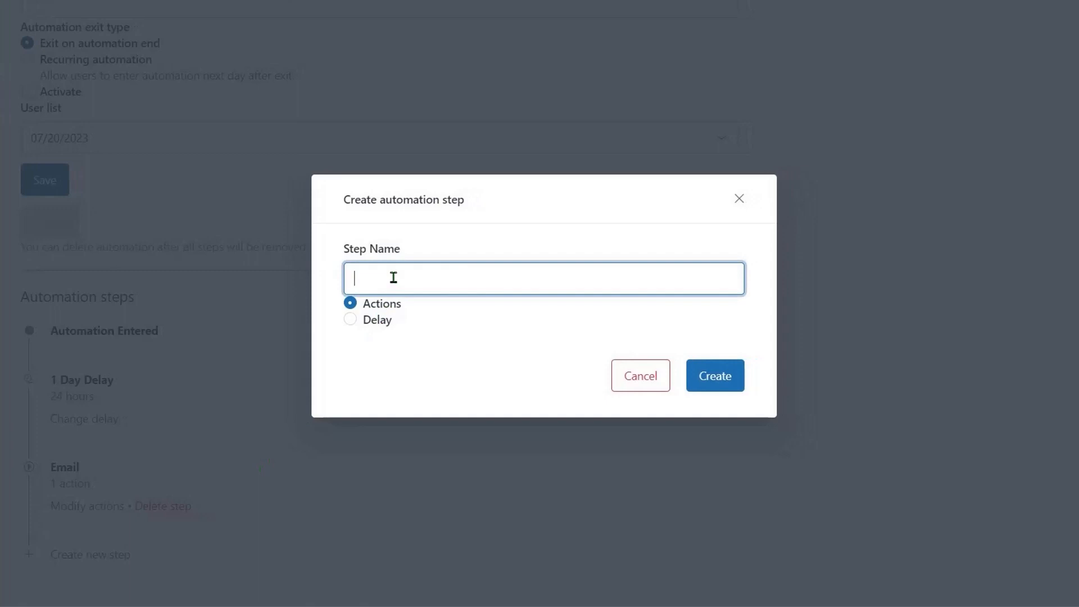
pyautogui.write('Update Fields and Add Tags')
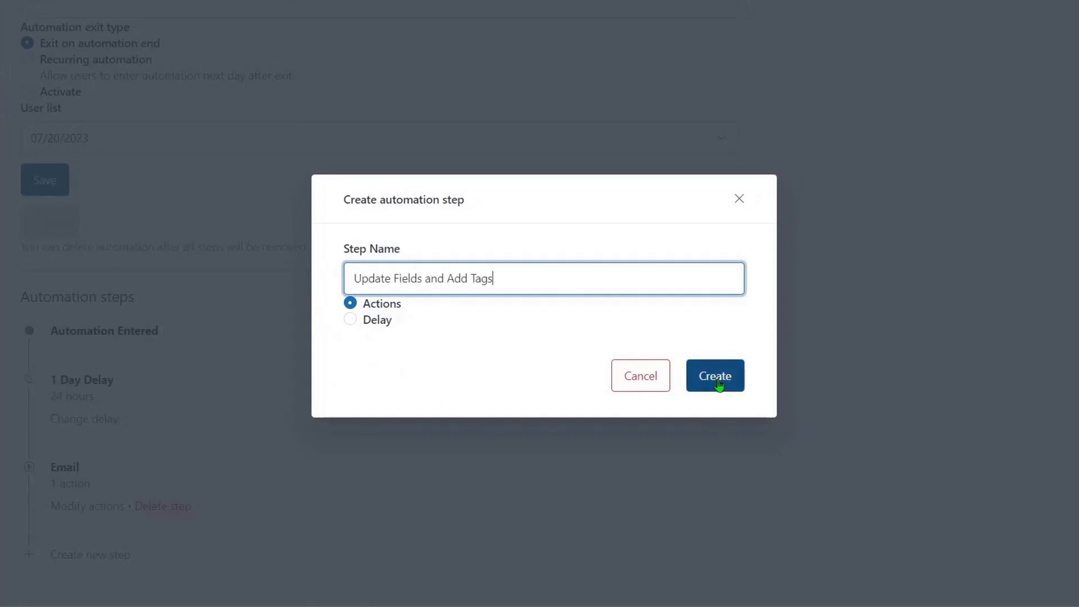
pyautogui.click(715, 376)
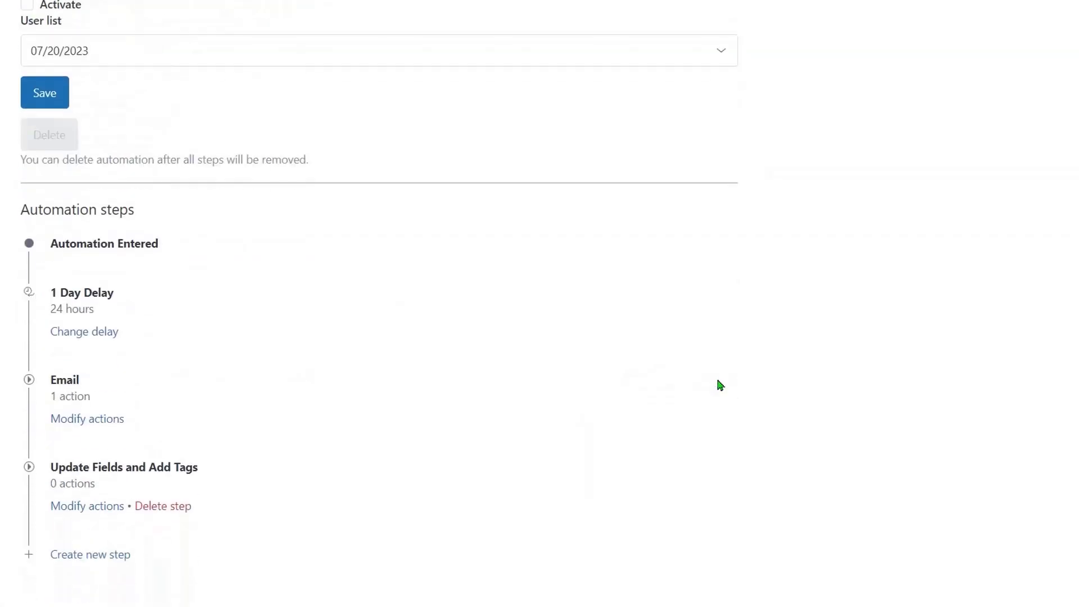
pyautogui.moveTo(87, 506)
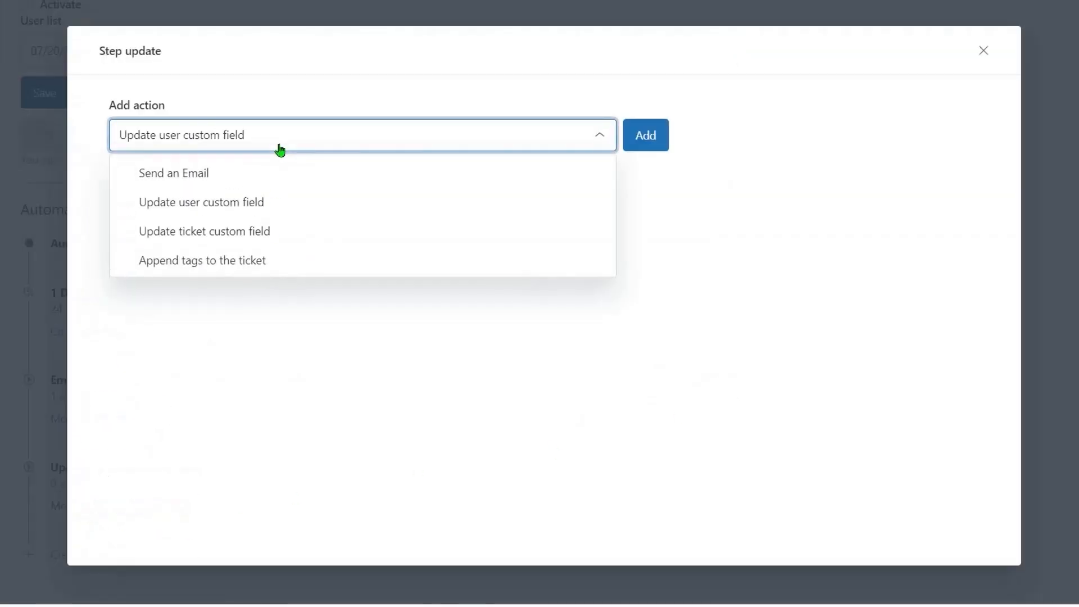
# Add field updates: user field Note to July Visit, ticket Pipeline to Proactive Campaigns.
pyautogui.click(201, 202)
pyautogui.write('July Visit')
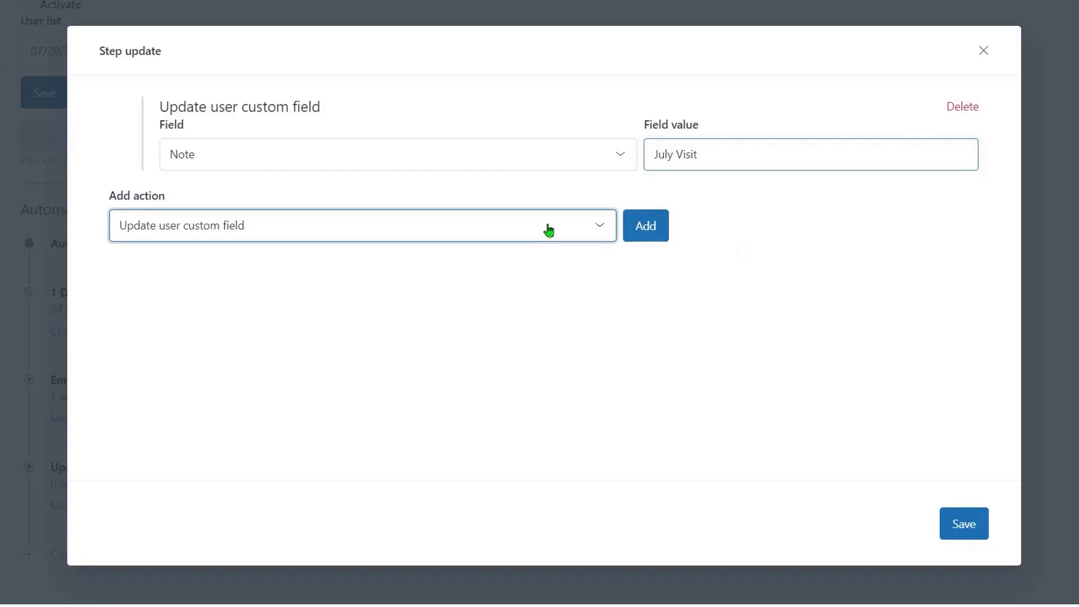
pyautogui.click(645, 224)
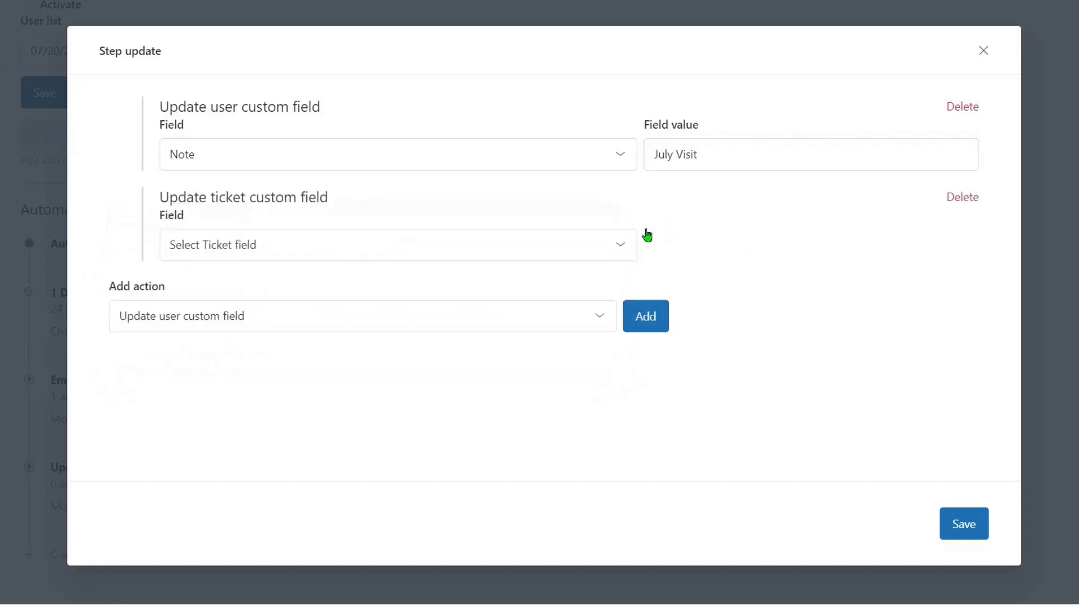
pyautogui.click(398, 244)
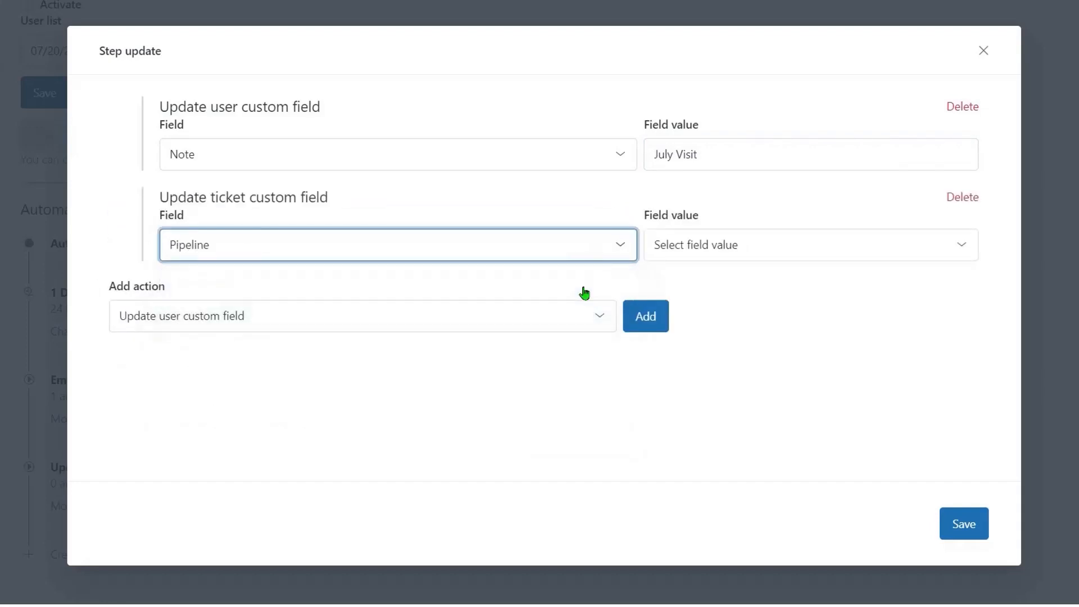
pyautogui.click(809, 244)
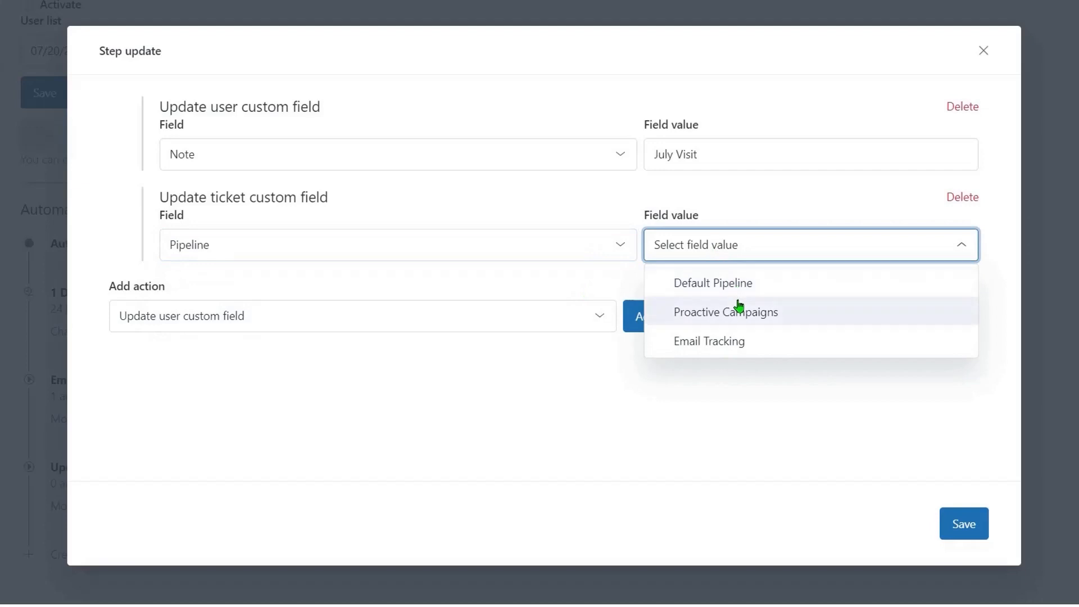
pyautogui.click(726, 312)
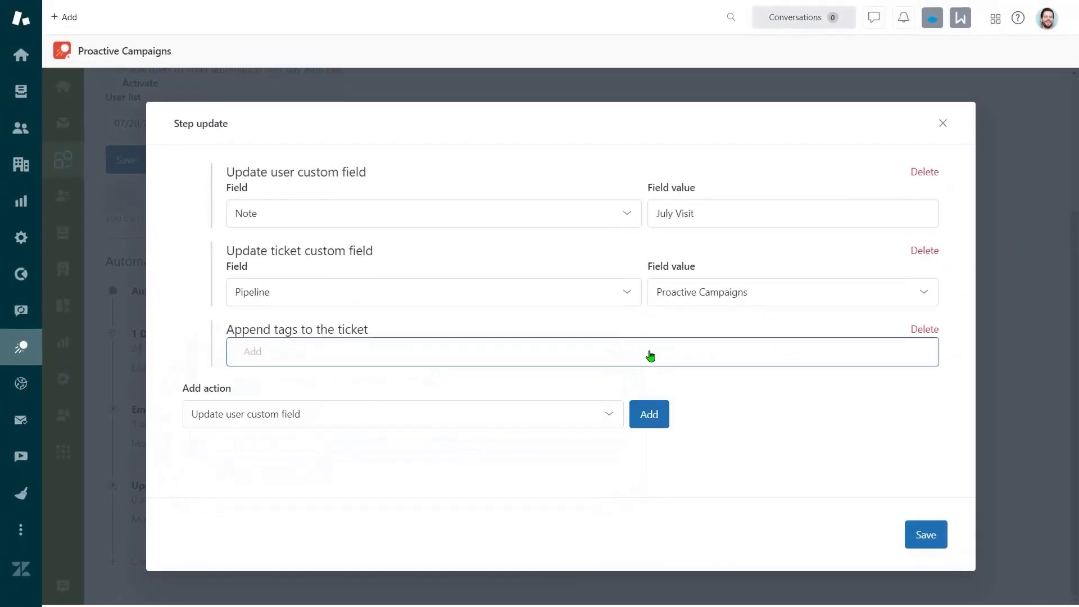
# Append the tags 20_july and reminder, and save the step's actions.
pyautogui.write('20_july')
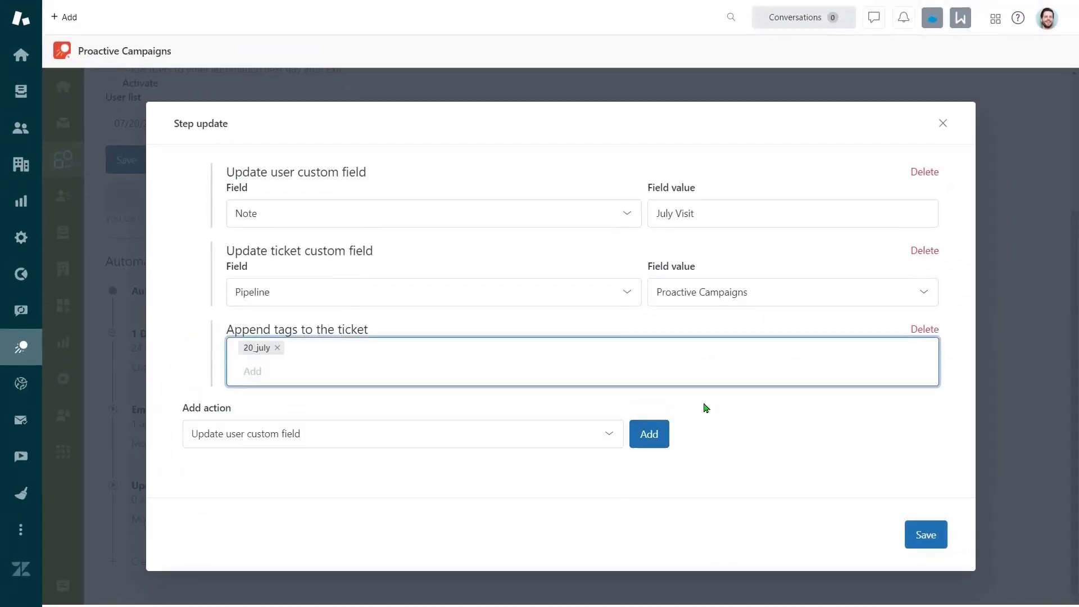
pyautogui.write('reminder')
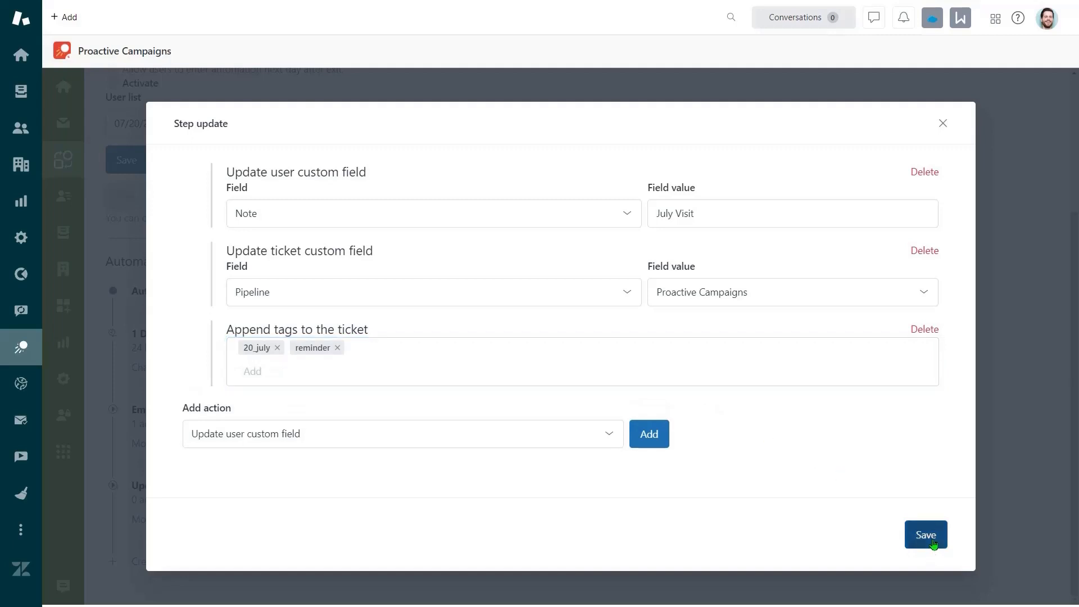
pyautogui.click(926, 535)
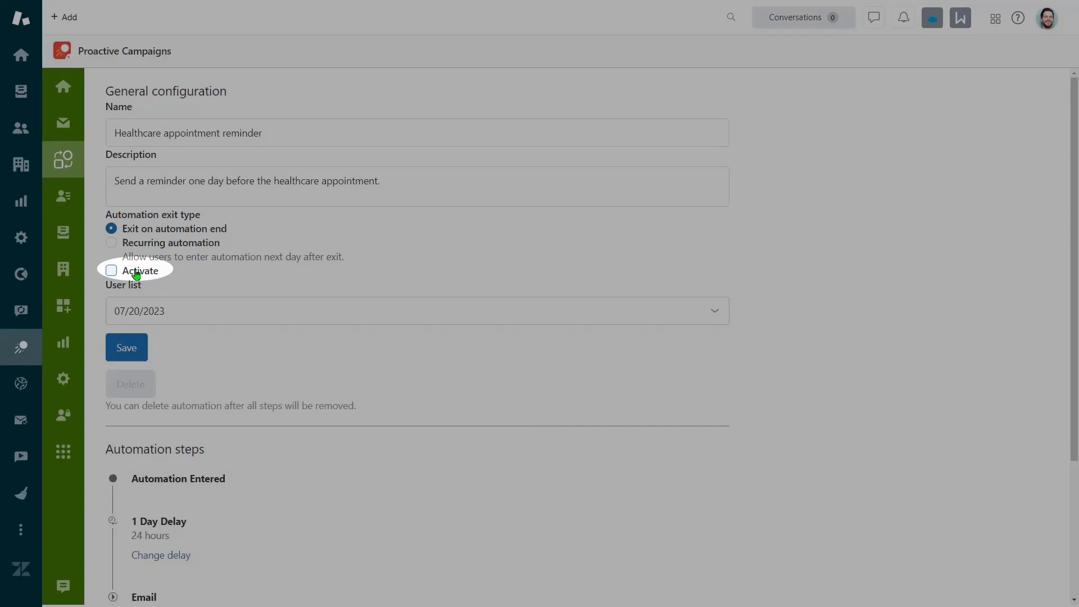
# Tick Activate in General configuration and save the automation.
pyautogui.click(111, 270)
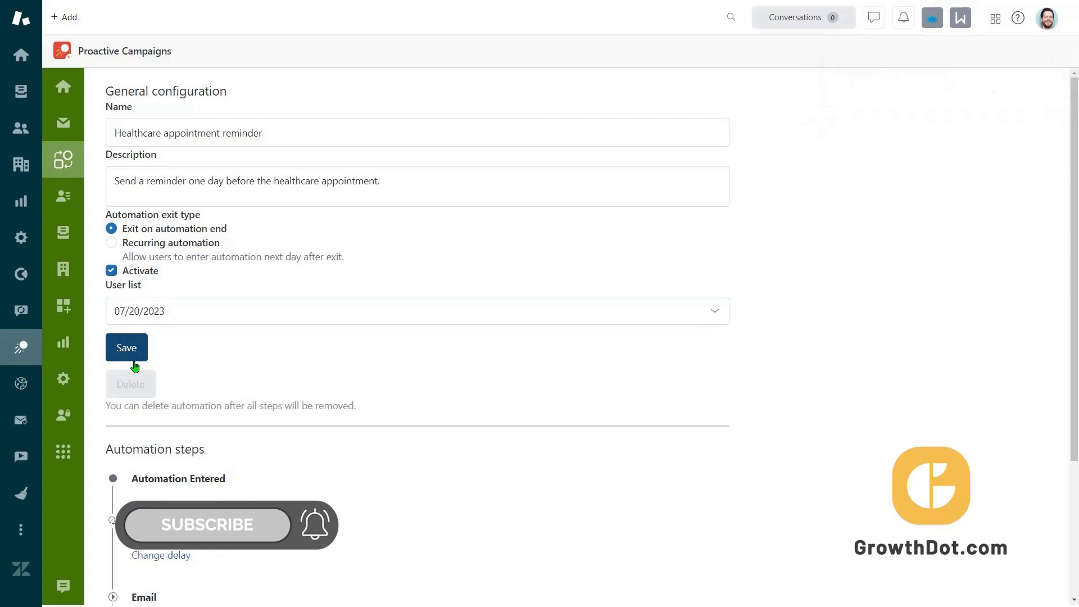
pyautogui.click(126, 348)
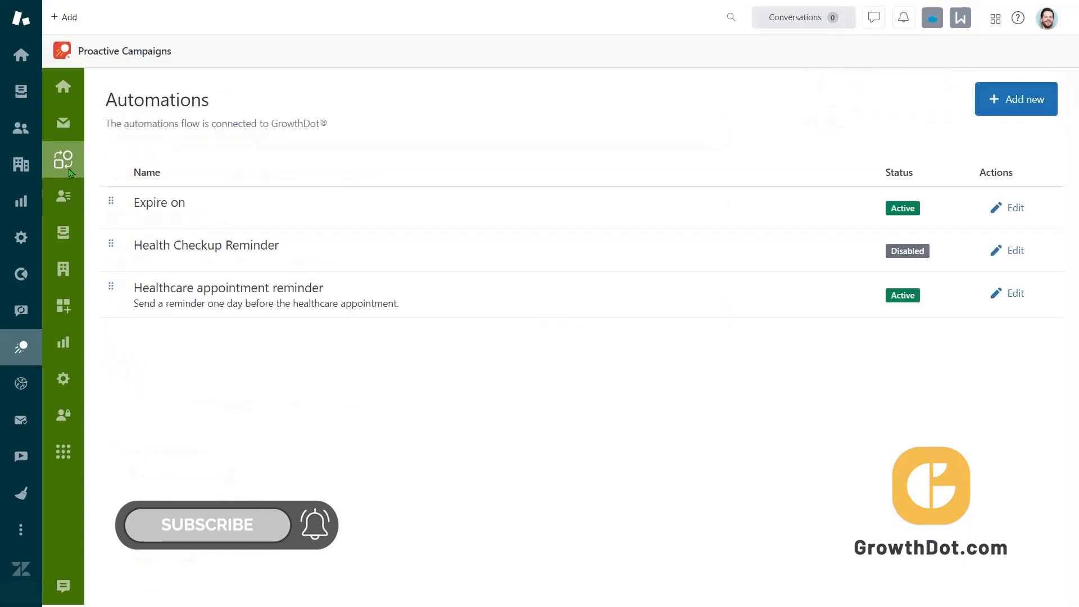